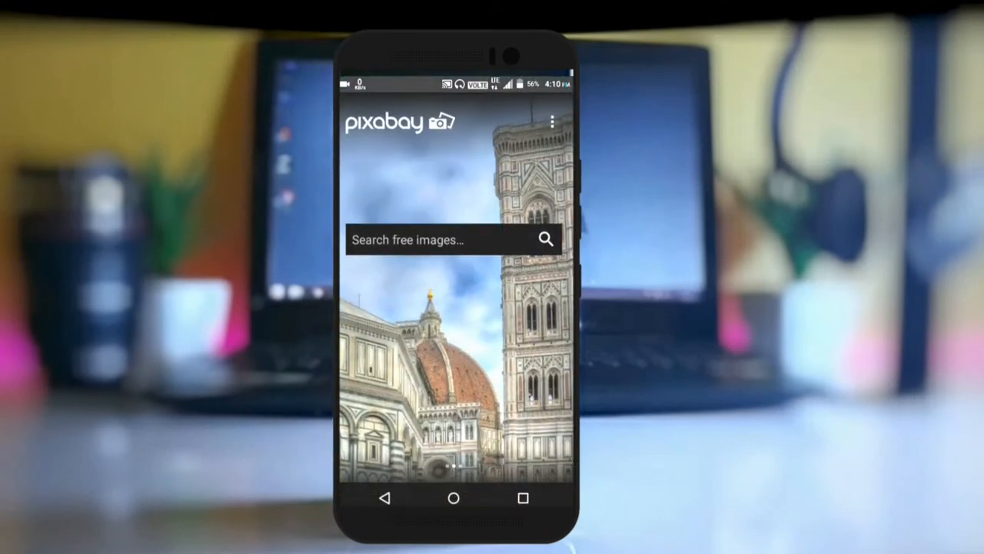
- Choose Browse images from the home screen's overflow menu to show popular photos
{"action": "left_click", "coordinate": [553, 121]}
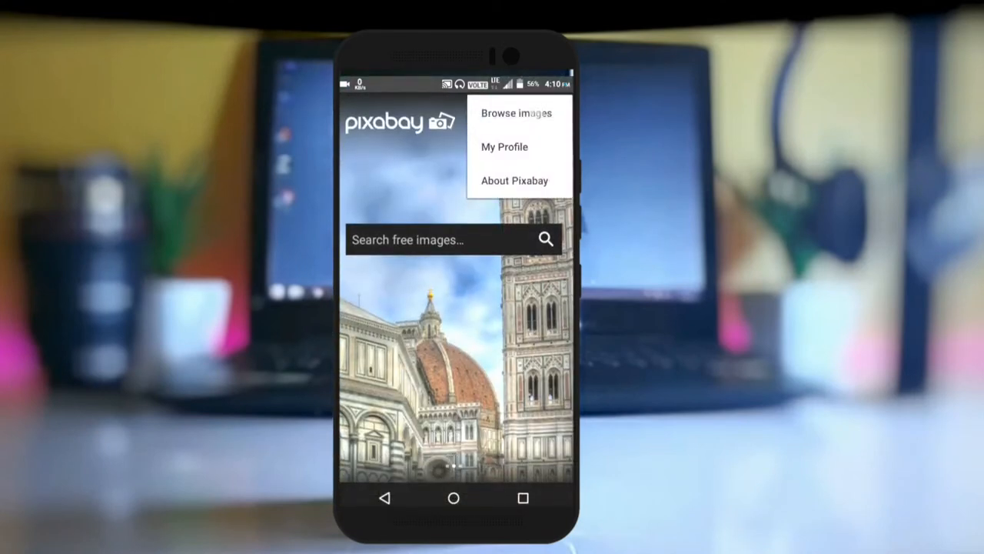
{"action": "left_click", "coordinate": [516, 113]}
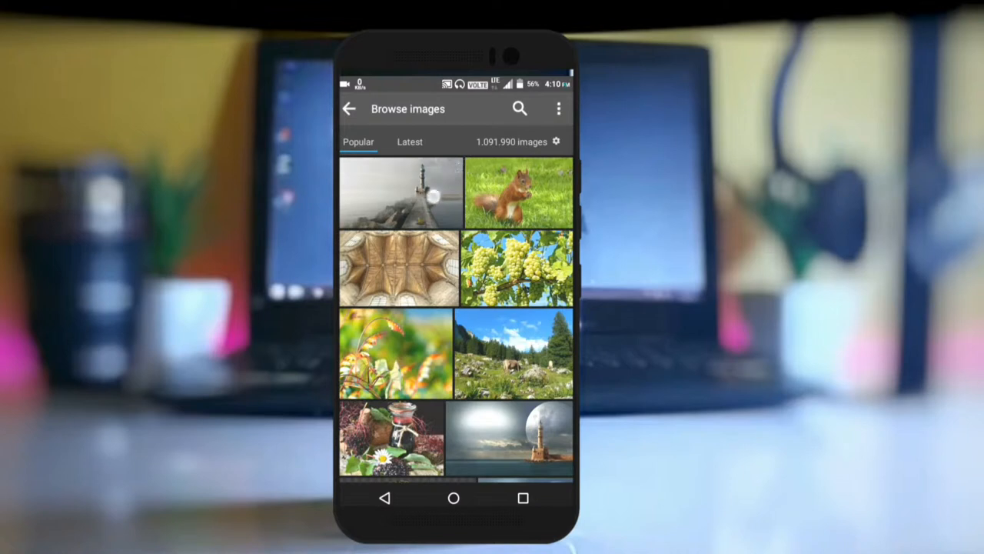
{"action": "scroll", "scroll_direction": "down", "scroll_amount": 3}
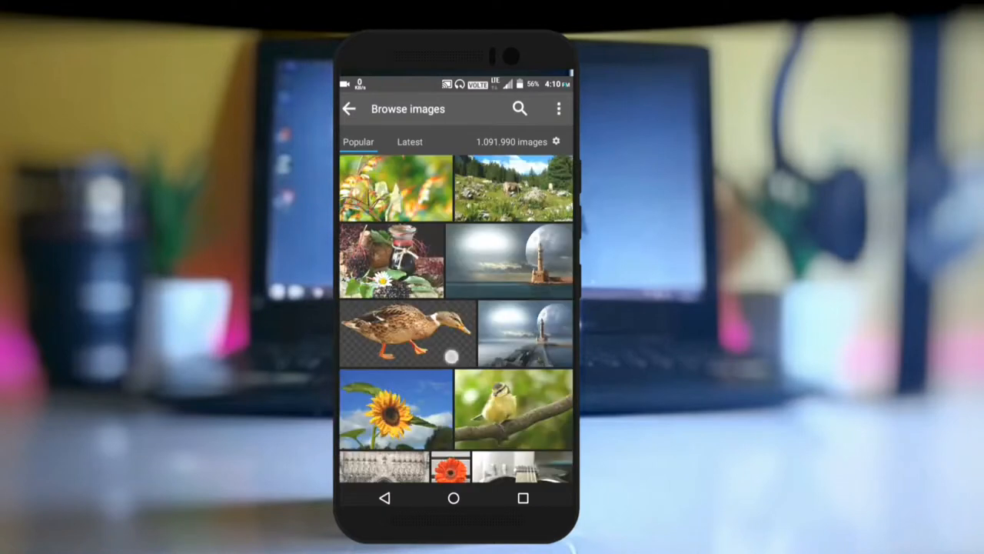
{"action": "scroll", "scroll_direction": "down", "scroll_amount": 3}
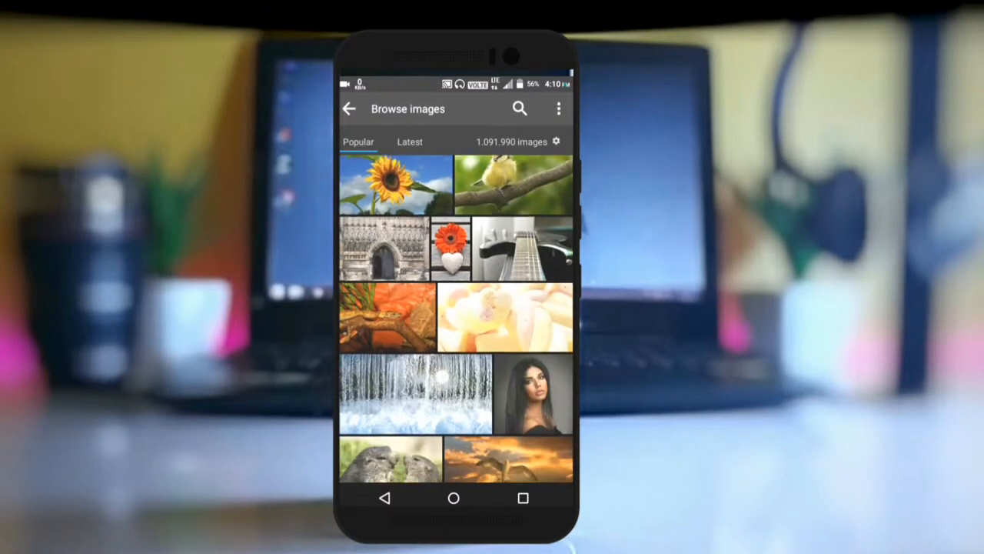
{"action": "scroll", "scroll_direction": "down", "scroll_amount": 3}
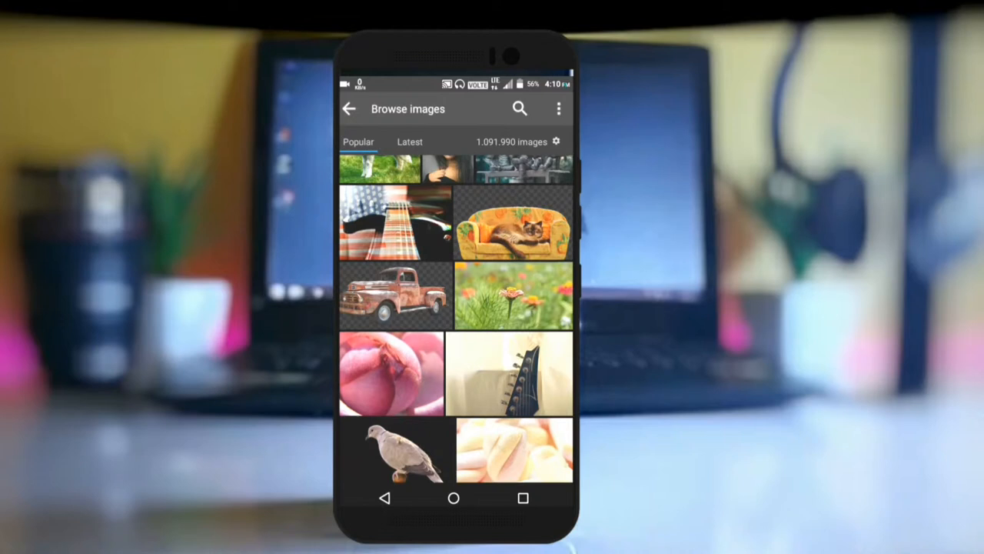
{"action": "left_click", "coordinate": [410, 141]}
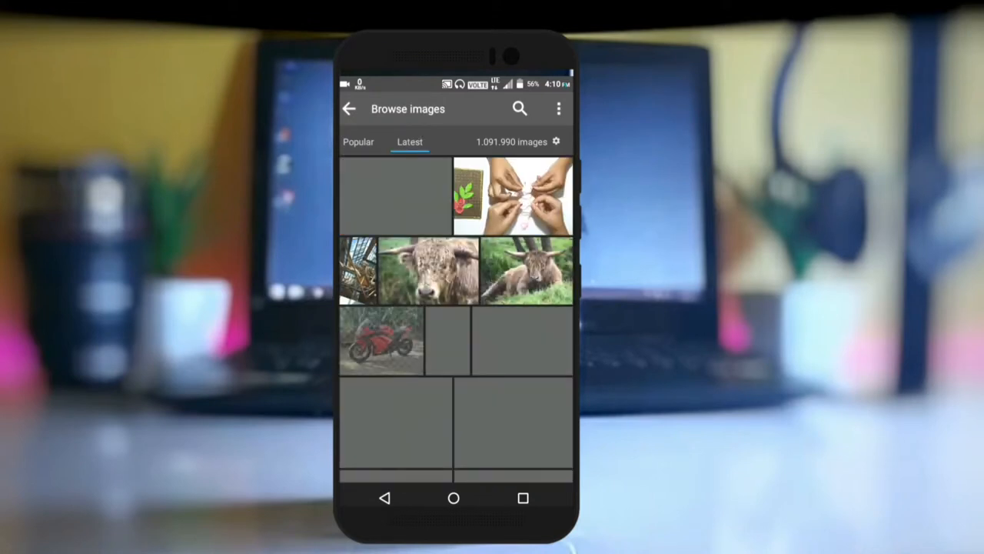
{"action": "scroll", "scroll_direction": "down", "scroll_amount": 3}
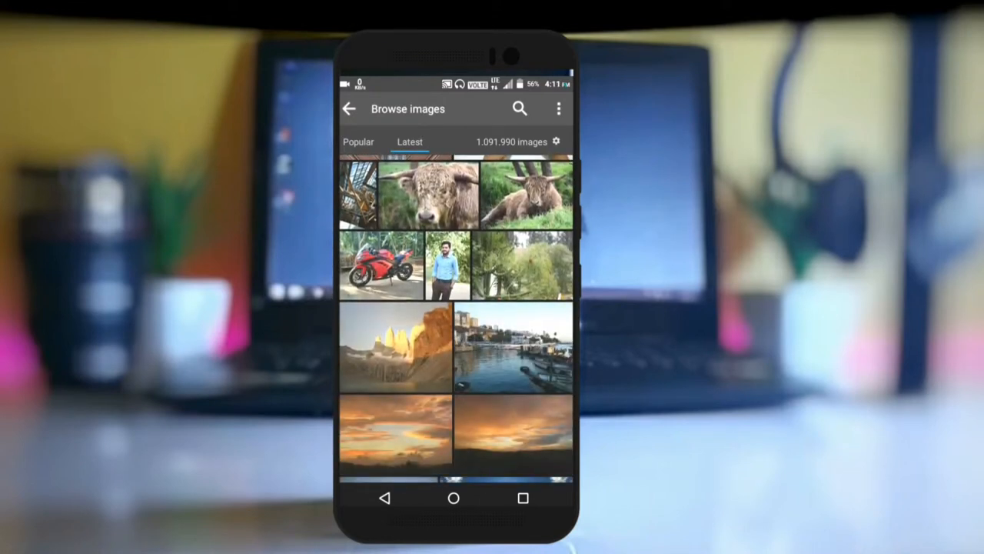
{"action": "scroll", "scroll_direction": "down", "scroll_amount": 3}
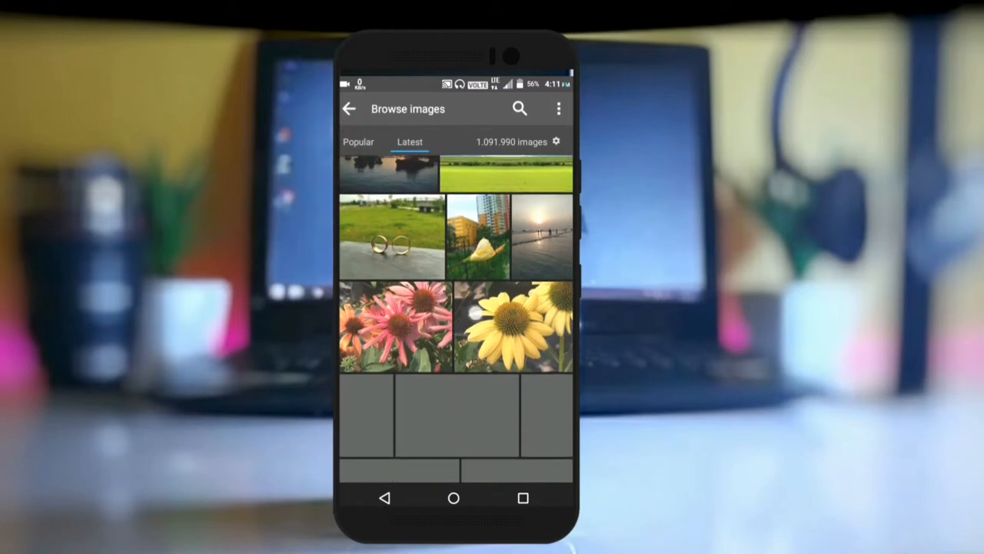
{"action": "scroll", "scroll_direction": "down", "scroll_amount": 3}
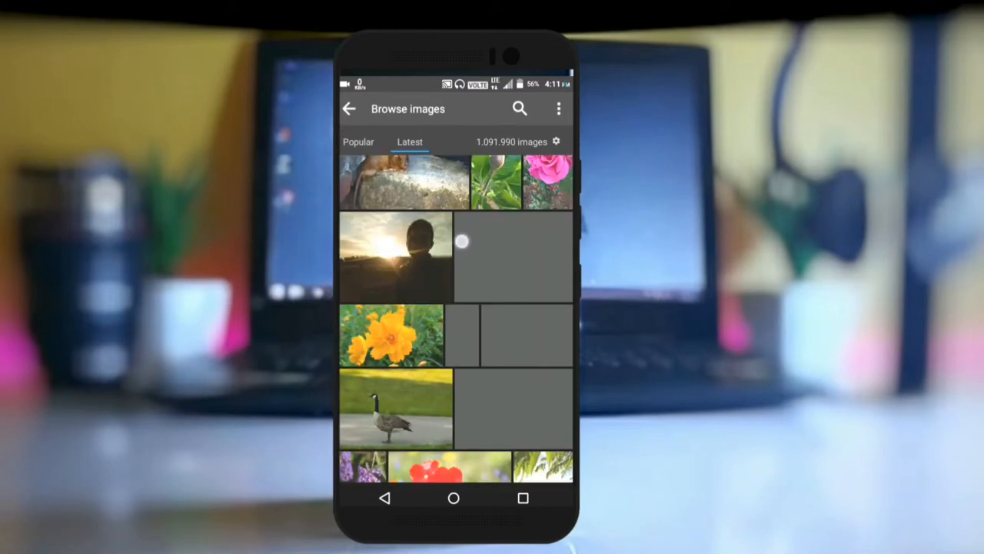
{"action": "left_click", "coordinate": [358, 142]}
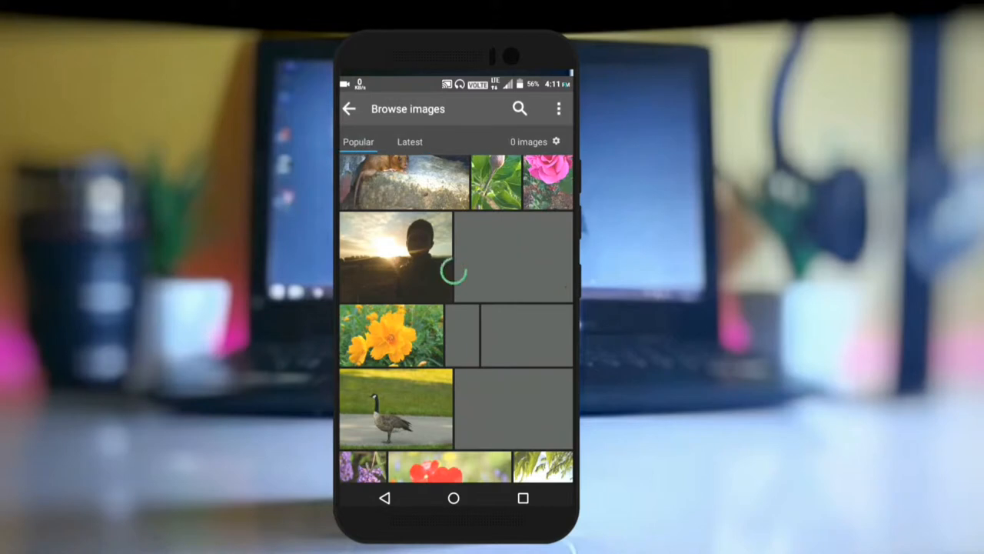
- Search for 'tech' and scroll down through the 395 results
{"action": "type", "text": "tech"}
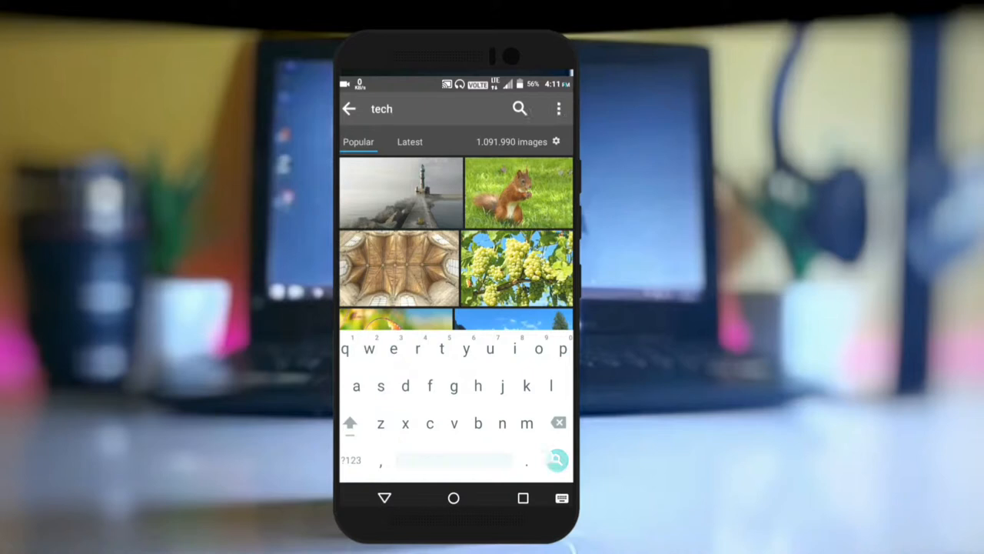
{"action": "left_click", "coordinate": [556, 459]}
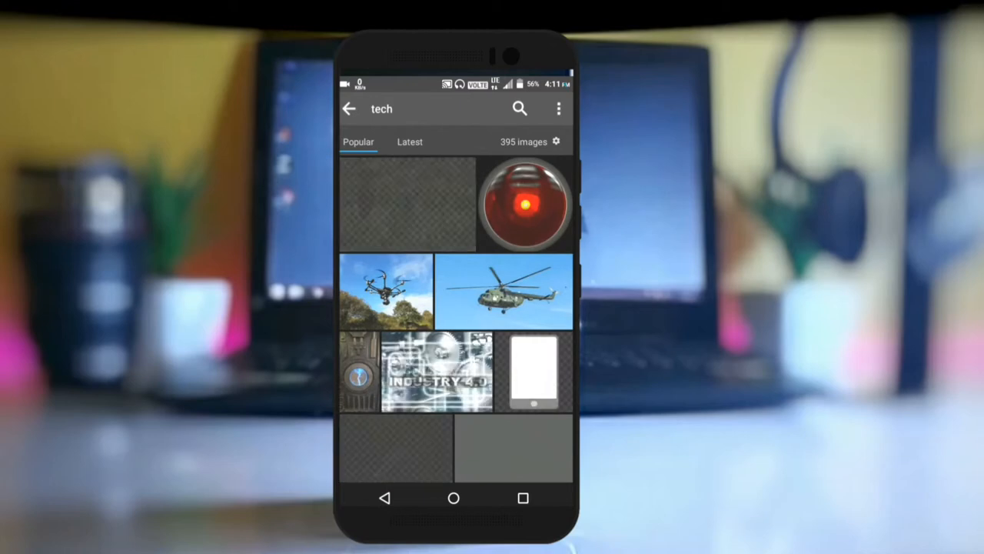
{"action": "scroll", "scroll_direction": "down", "scroll_amount": 3}
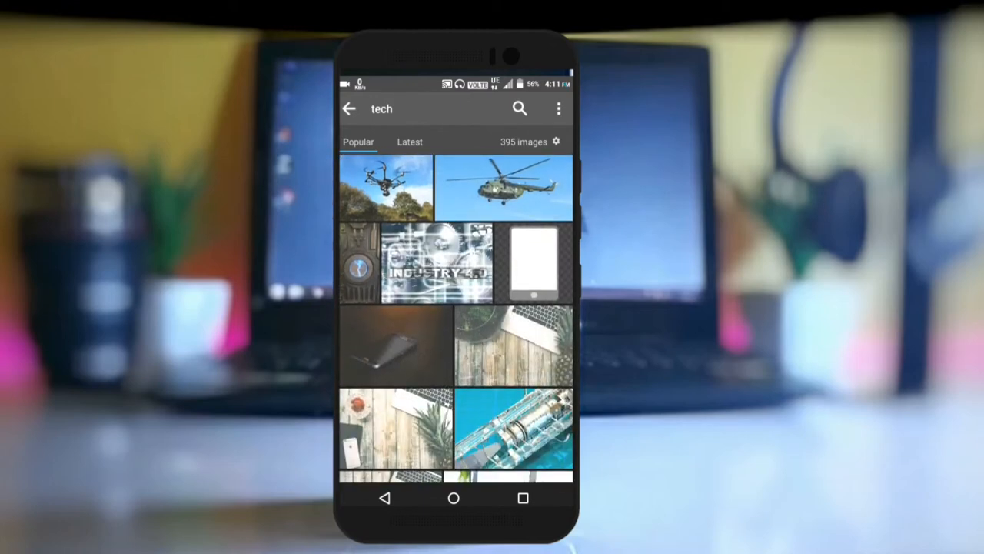
{"action": "scroll", "scroll_direction": "down", "scroll_amount": 3}
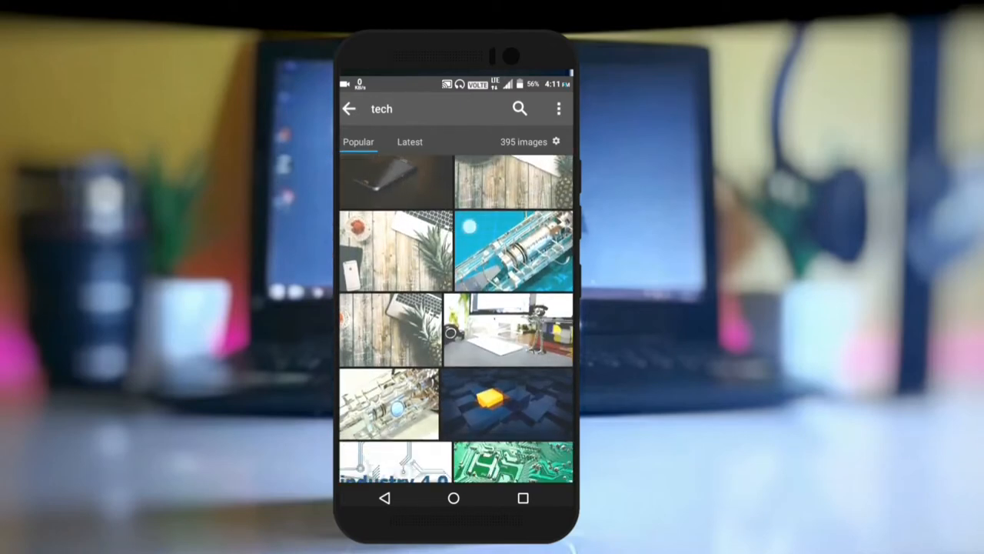
{"action": "scroll", "scroll_direction": "down", "scroll_amount": 3}
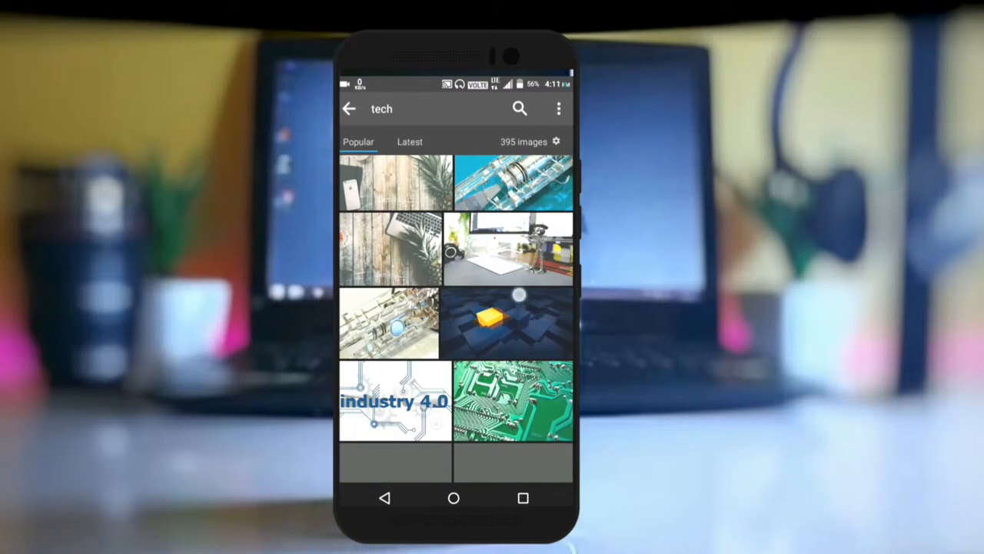
{"action": "scroll", "scroll_direction": "down", "scroll_amount": 3}
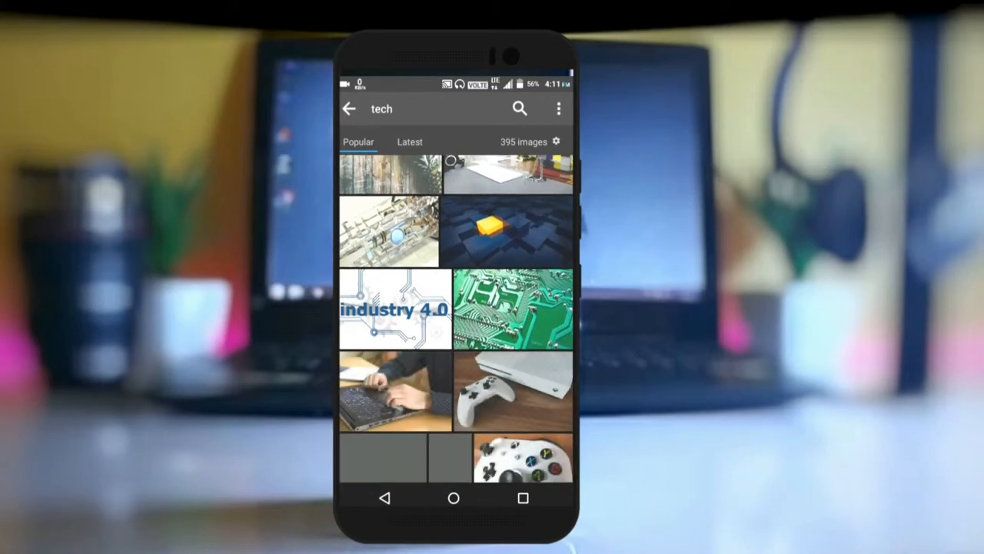
{"action": "scroll", "scroll_direction": "down", "scroll_amount": 3}
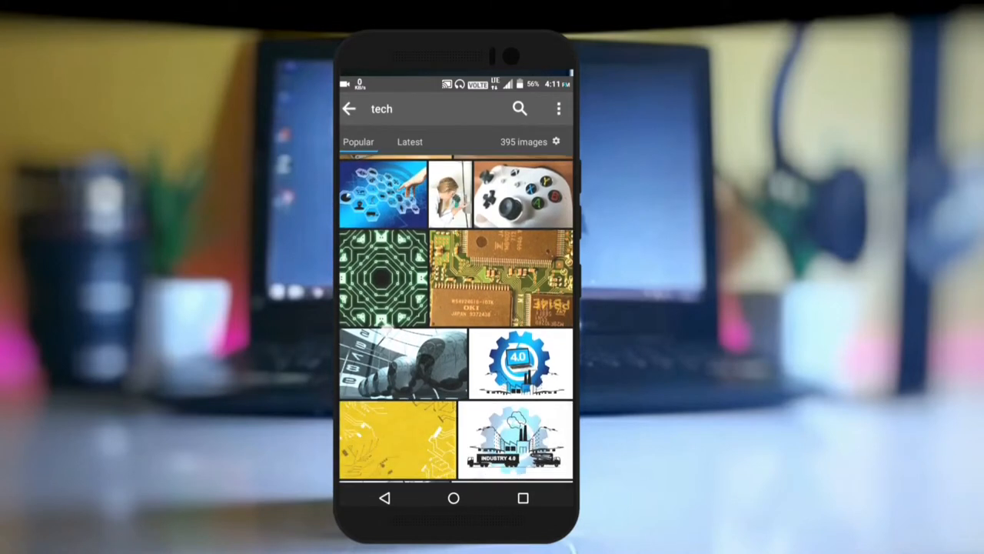
{"action": "scroll", "scroll_direction": "down", "scroll_amount": 3}
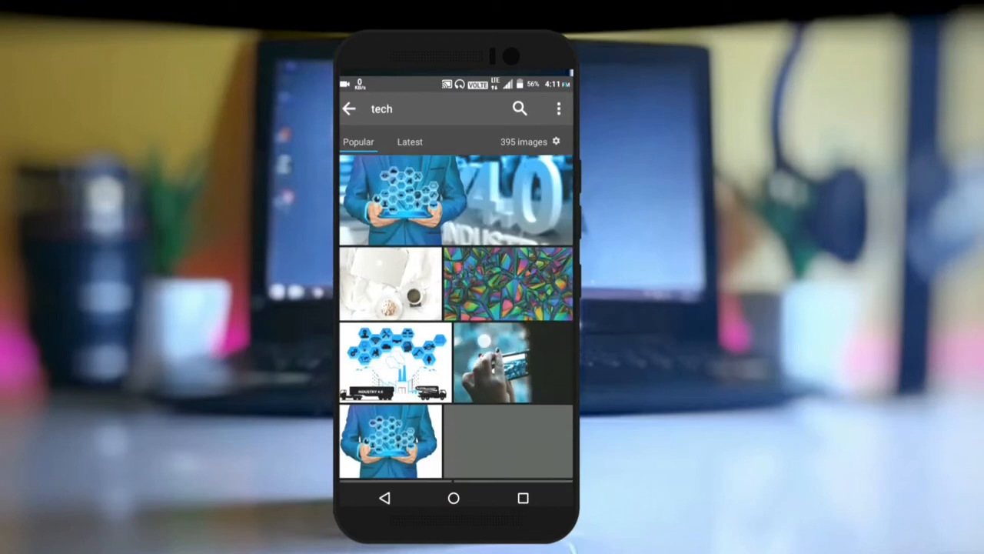
{"action": "scroll", "scroll_direction": "down", "scroll_amount": 3}
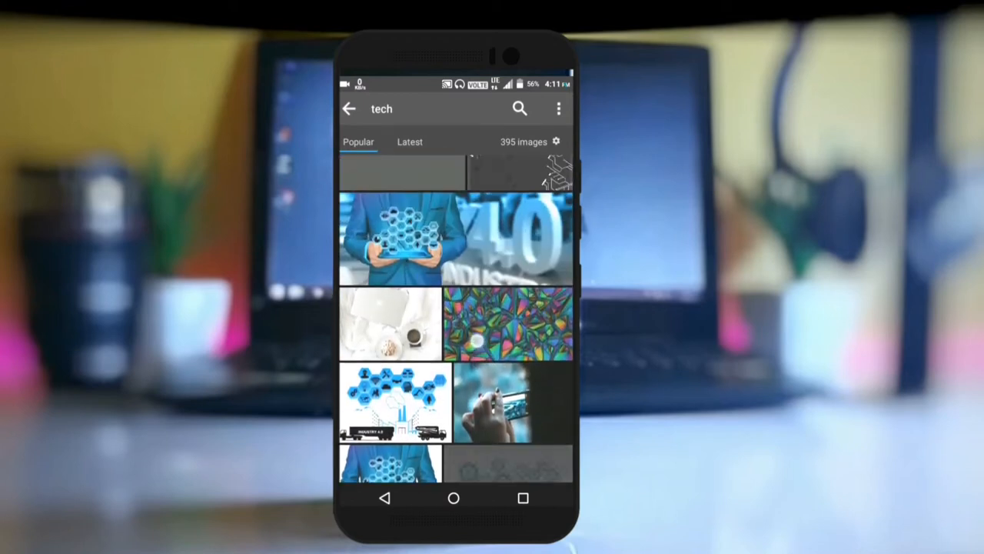
{"action": "scroll", "scroll_direction": "down", "scroll_amount": 3}
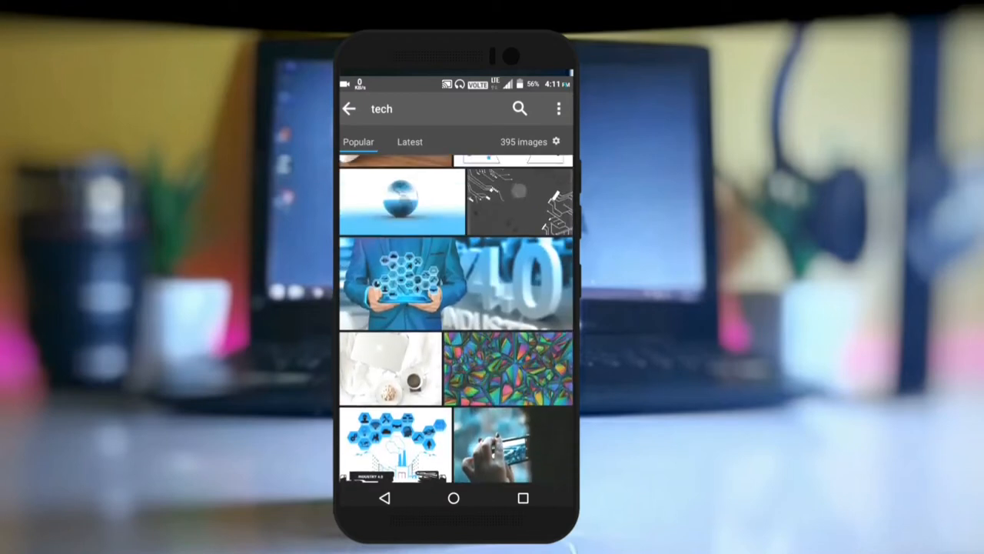
- Open the grey circuit image, view its resolution, views and tags, and pick a JPG download size
{"action": "left_click", "coordinate": [520, 201]}
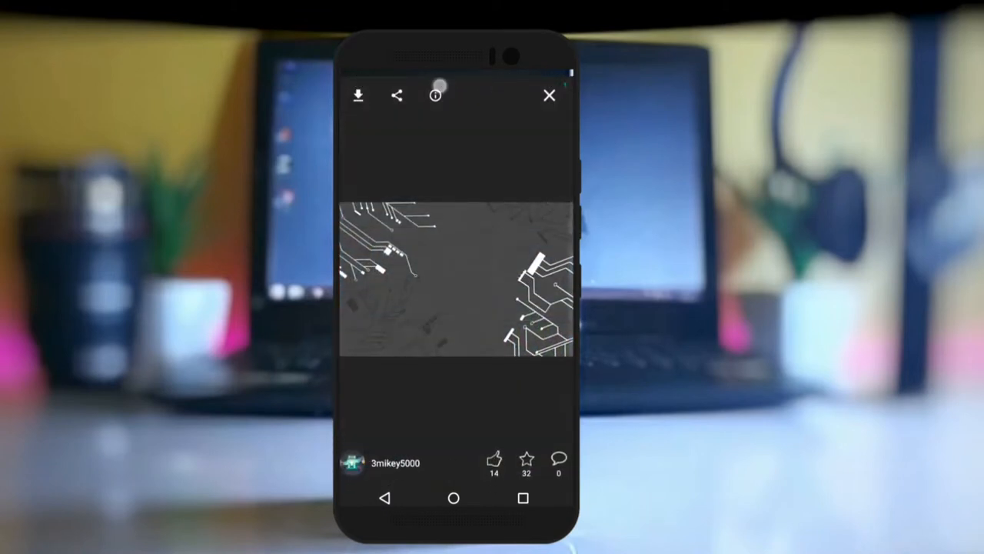
{"action": "left_click", "coordinate": [435, 95]}
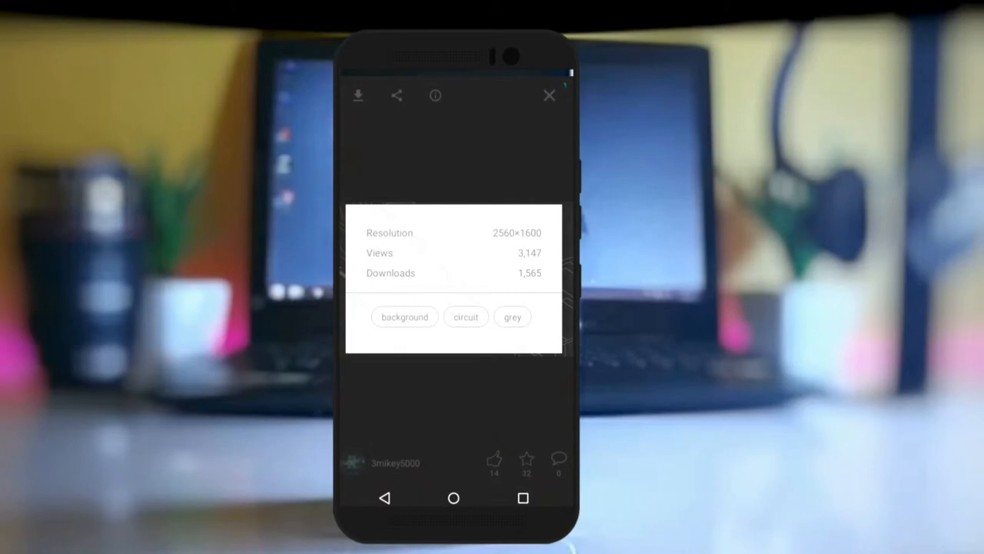
{"action": "left_click", "coordinate": [397, 95]}
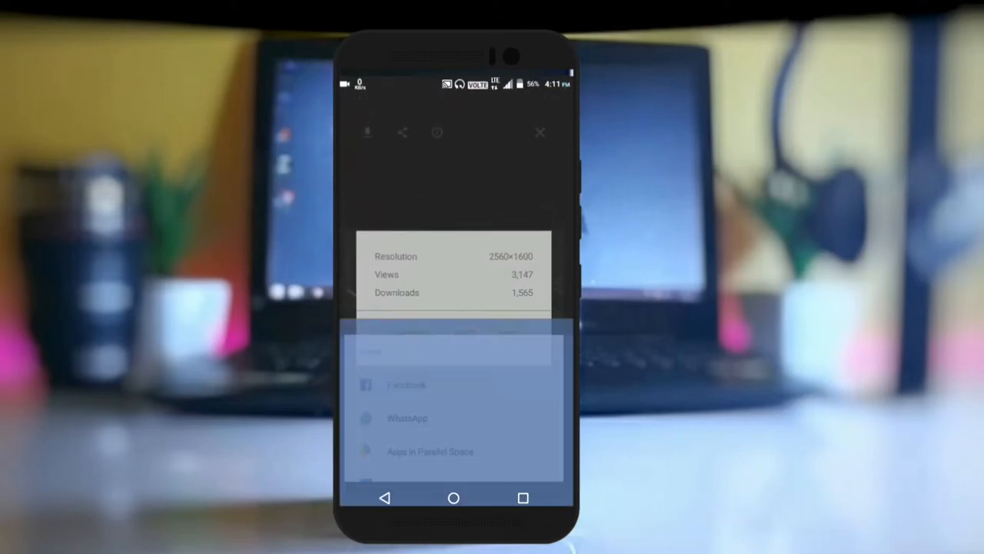
{"action": "left_click", "coordinate": [408, 384]}
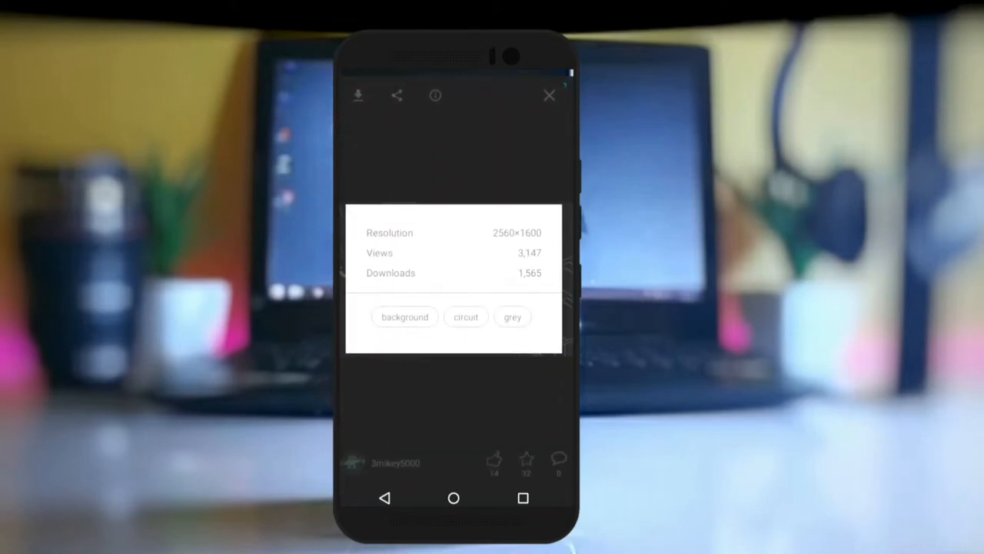
{"action": "left_click", "coordinate": [357, 94]}
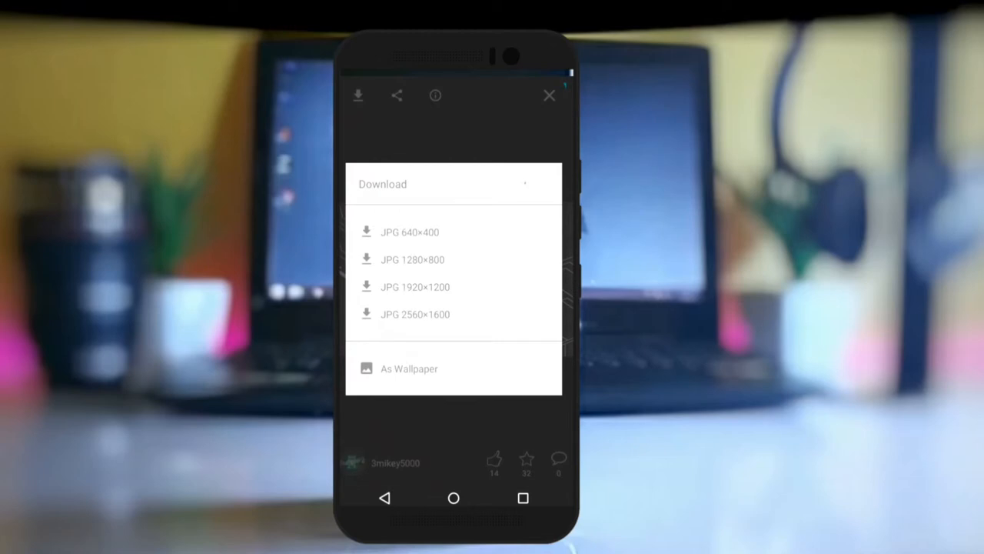
{"action": "left_click", "coordinate": [409, 232]}
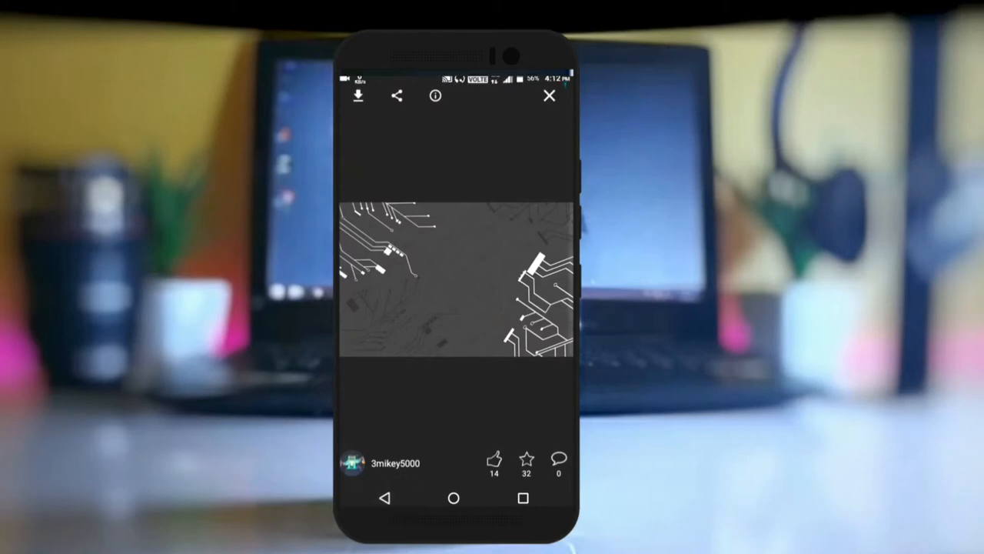
- Close the circuit image and scroll further through the tech results
{"action": "left_click", "coordinate": [550, 95]}
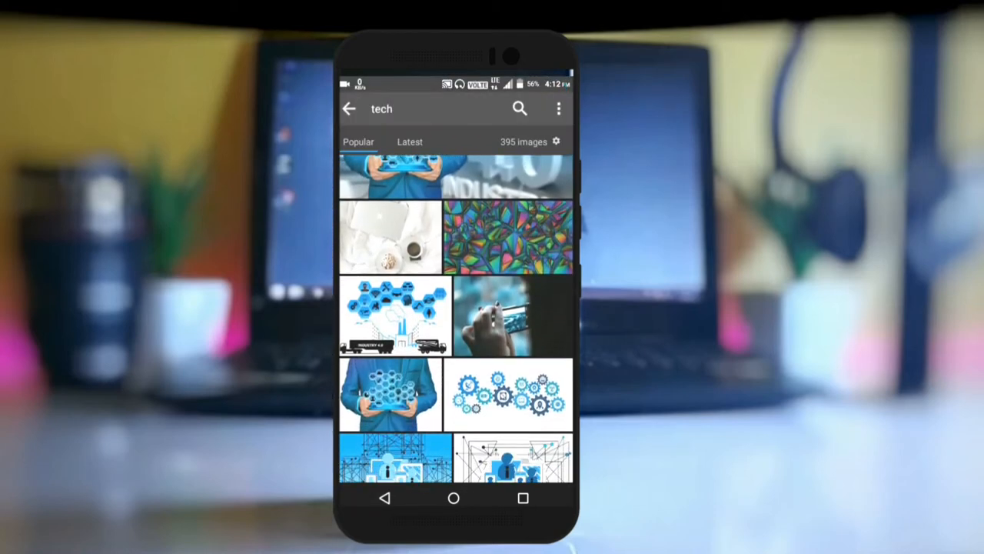
{"action": "scroll", "scroll_direction": "down", "scroll_amount": 3}
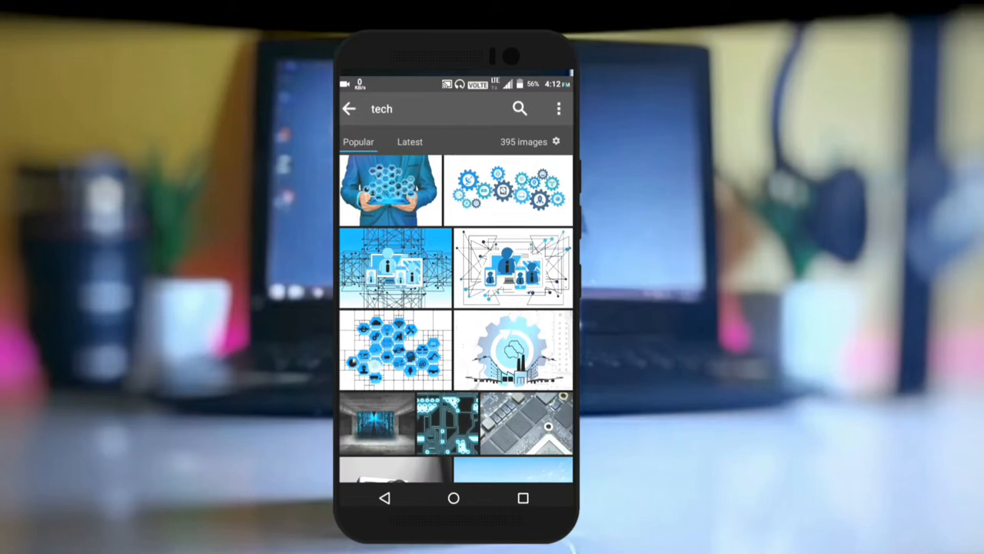
{"action": "scroll", "scroll_direction": "down", "scroll_amount": 3}
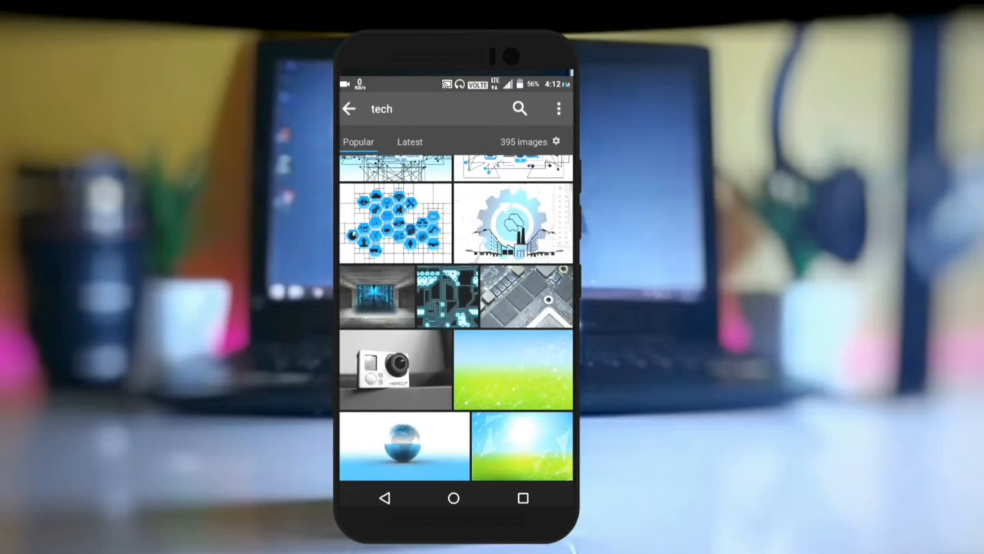
- Search for 'landscape' and scroll through the 91,237 results
{"action": "left_click", "coordinate": [431, 109]}
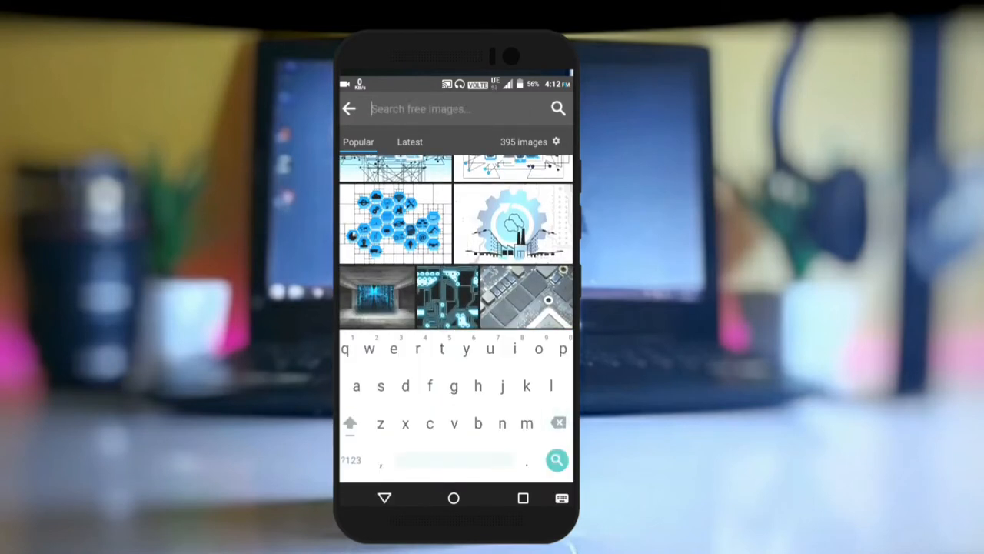
{"action": "type", "text": "landscape"}
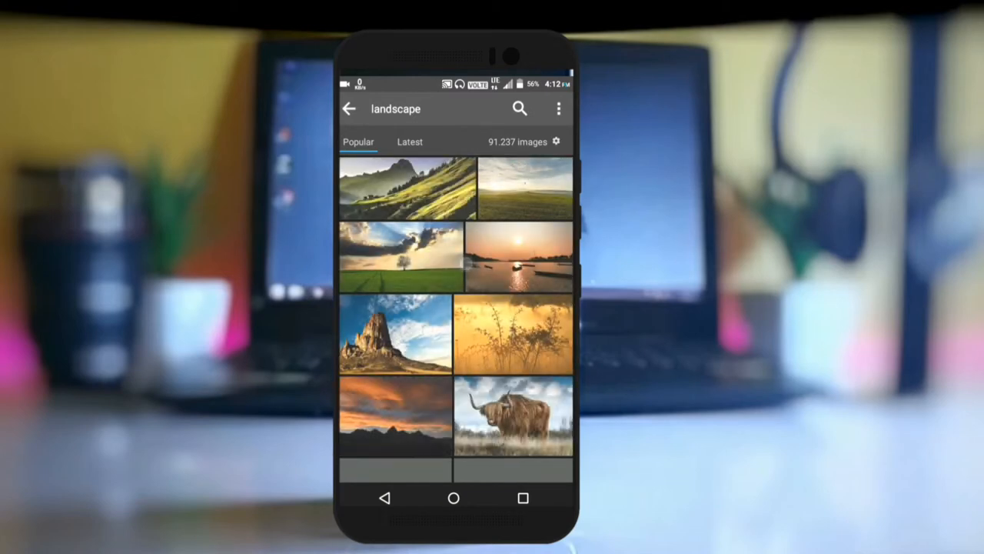
{"action": "scroll", "scroll_direction": "down", "scroll_amount": 3}
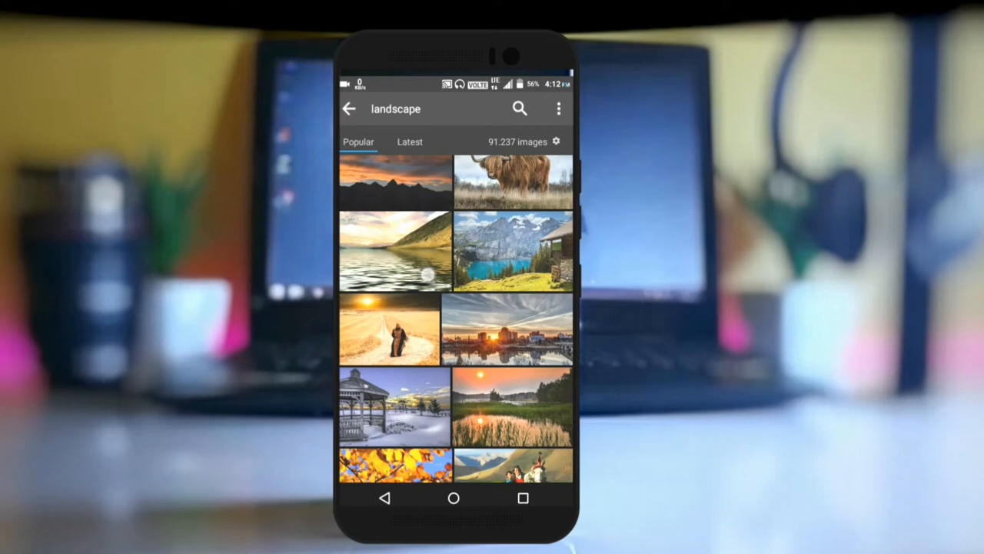
- Download the lake-and-hillside landscape by bykst and return to the results grid
{"action": "left_click", "coordinate": [394, 252]}
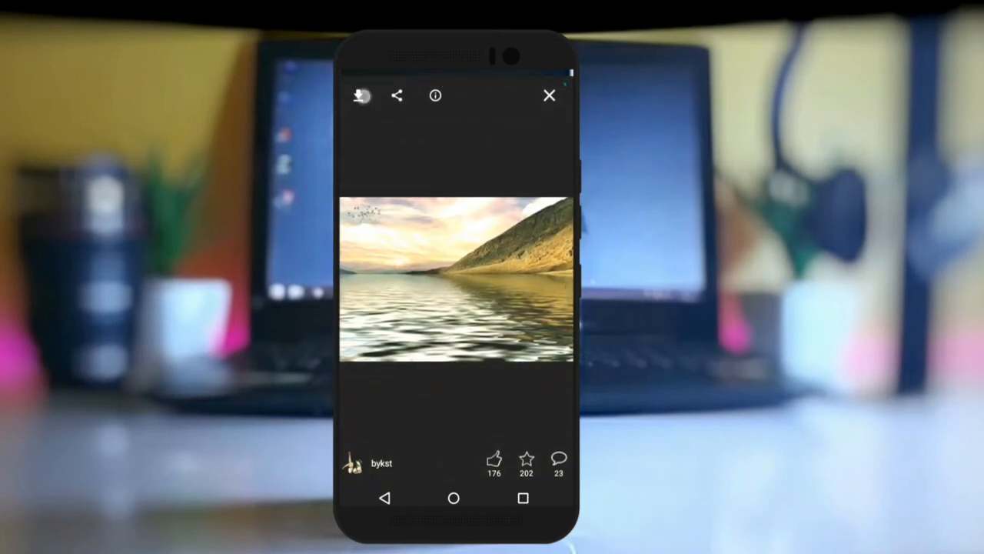
{"action": "left_click", "coordinate": [358, 94]}
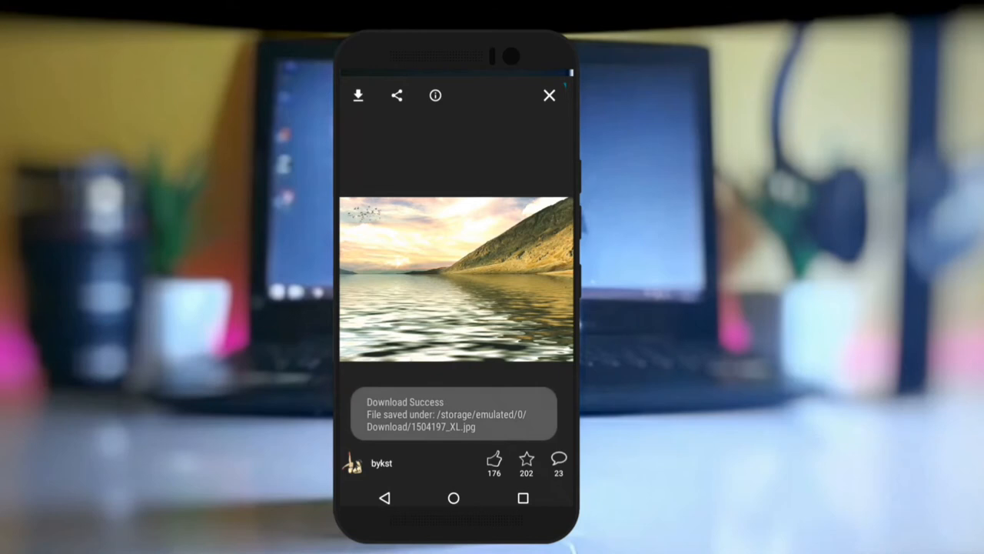
{"action": "left_click", "coordinate": [435, 95]}
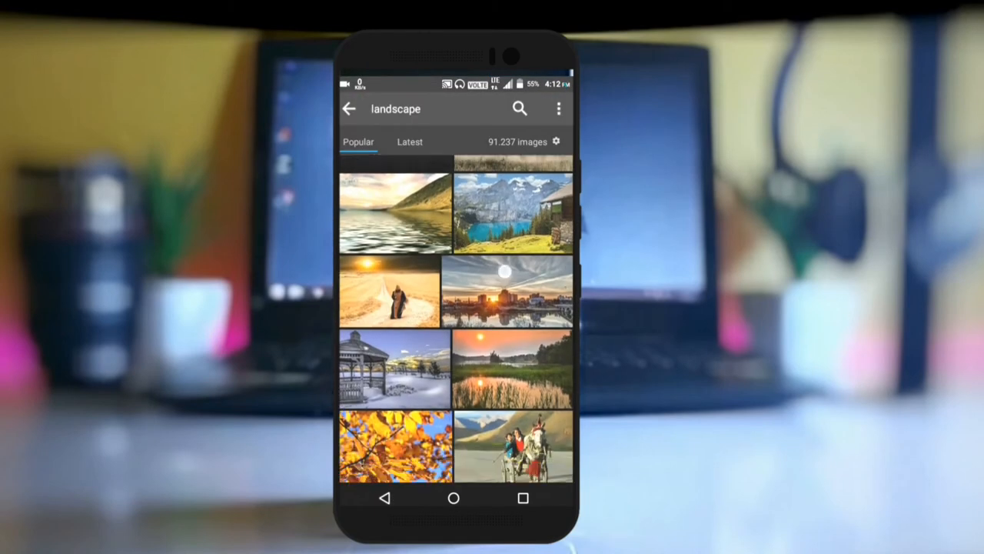
- Scroll the landscape results, then search for 'abstract' (18,181 images)
{"action": "scroll", "scroll_direction": "down", "scroll_amount": 3}
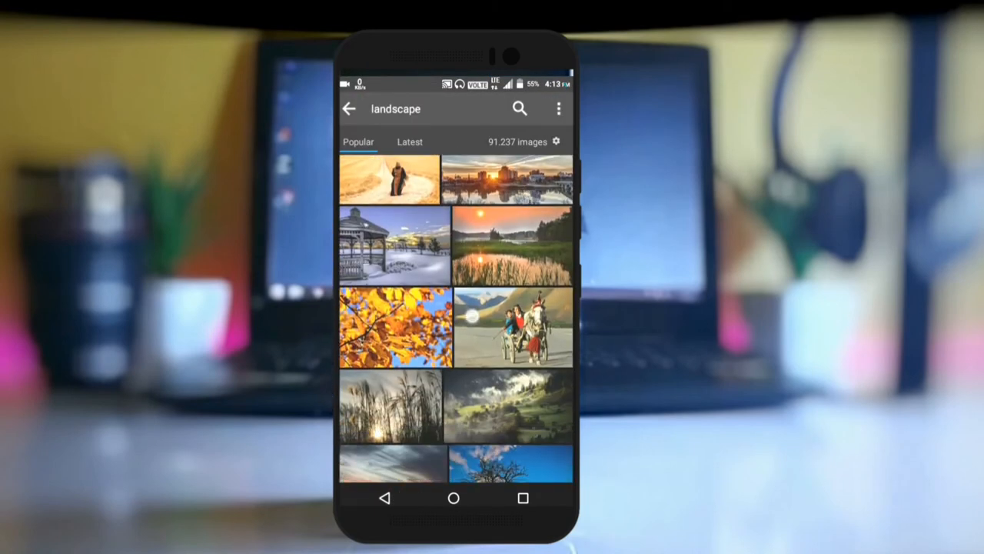
{"action": "scroll", "scroll_direction": "down", "scroll_amount": 3}
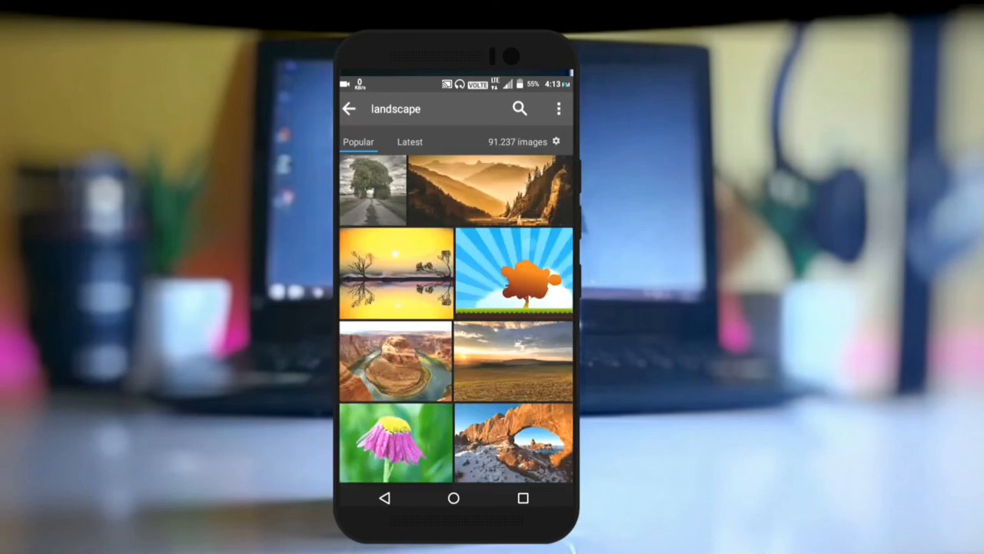
{"action": "scroll", "scroll_direction": "down", "scroll_amount": 3}
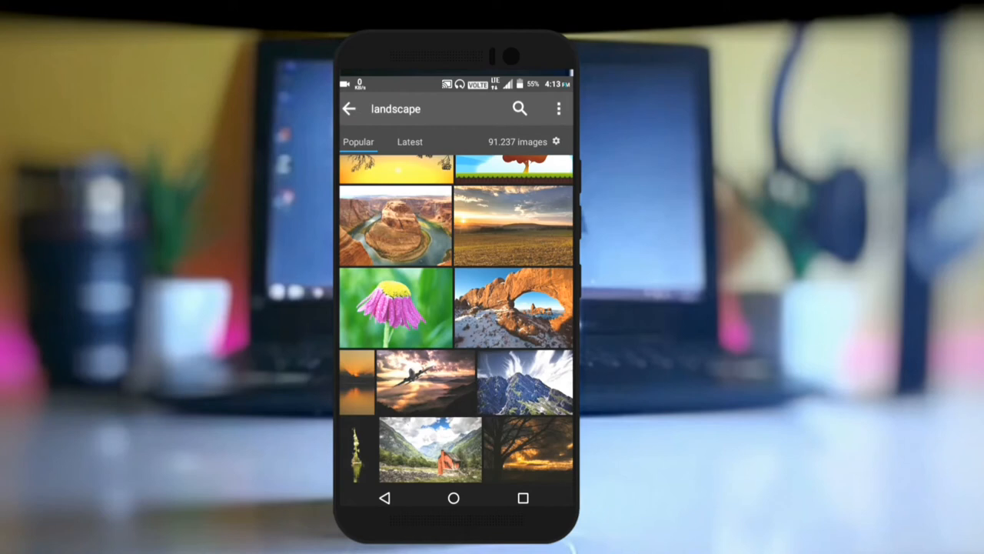
{"action": "scroll", "scroll_direction": "down", "scroll_amount": 3}
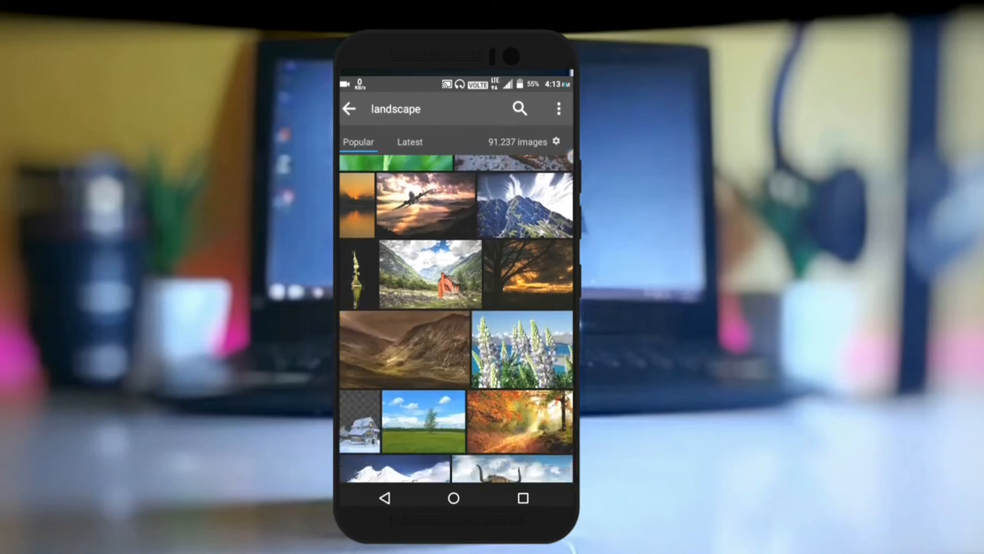
{"action": "left_click", "coordinate": [430, 108]}
{"action": "type", "text": "ab"}
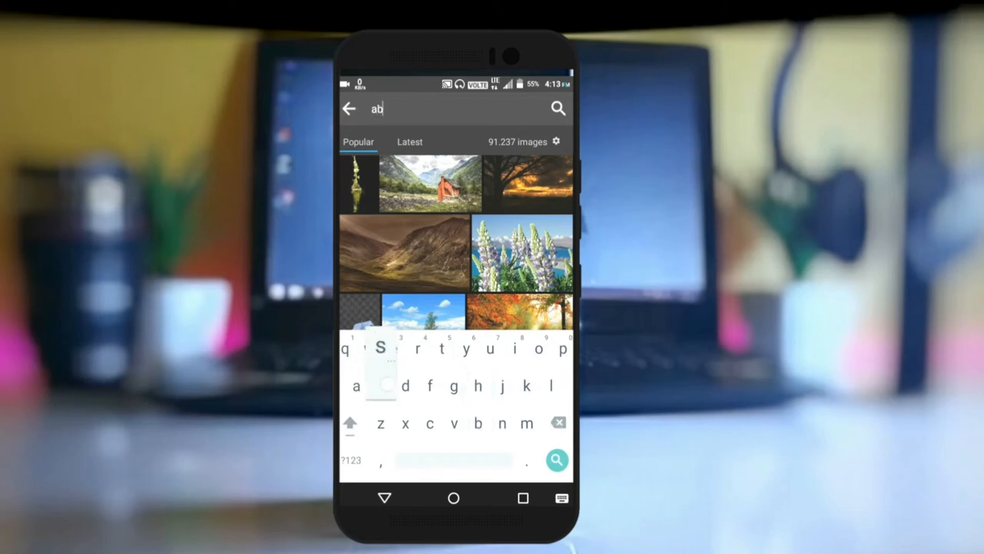
{"action": "left_click", "coordinate": [381, 386]}
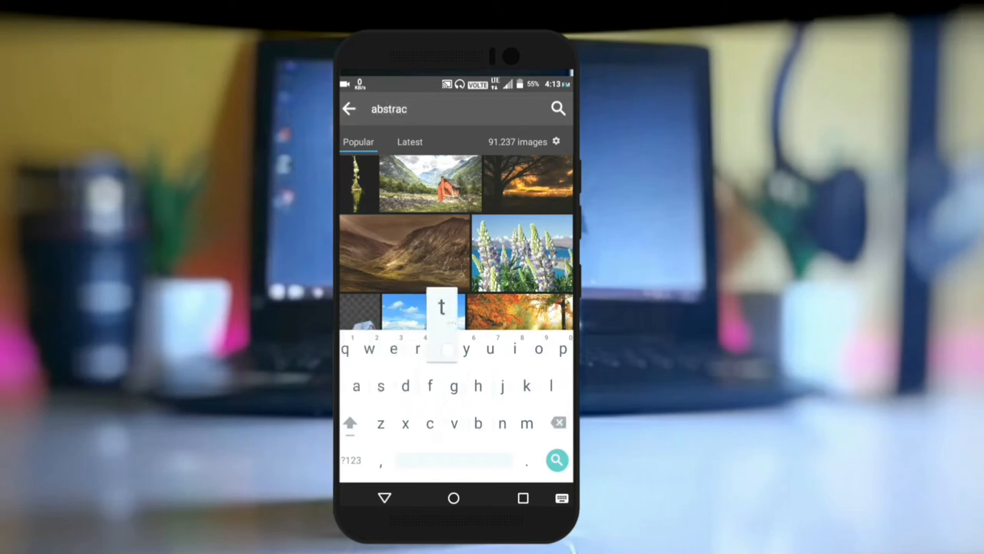
{"action": "left_click", "coordinate": [556, 459]}
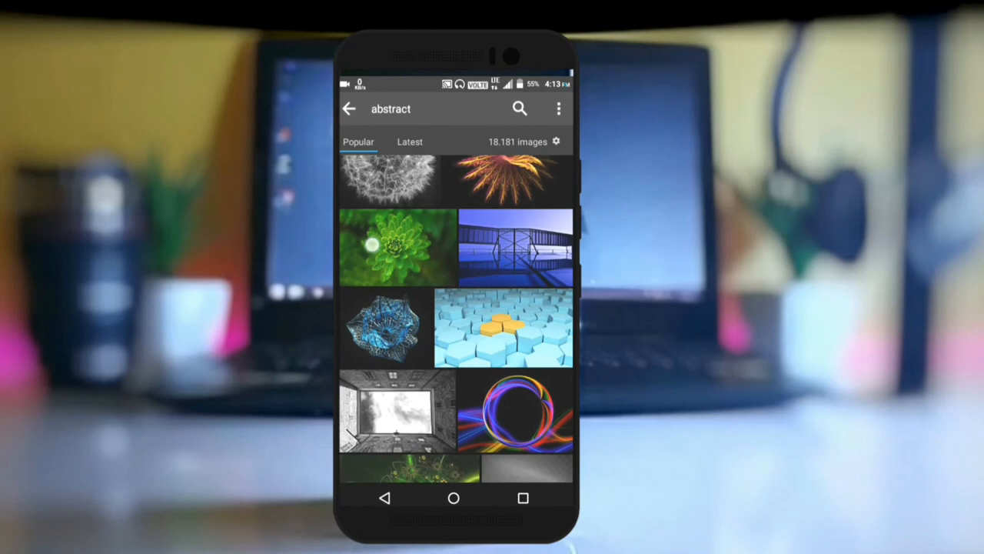
- Open the blue-and-orange hexagon image by CreativeMagic and download it at a chosen JPG size
{"action": "left_click", "coordinate": [503, 326]}
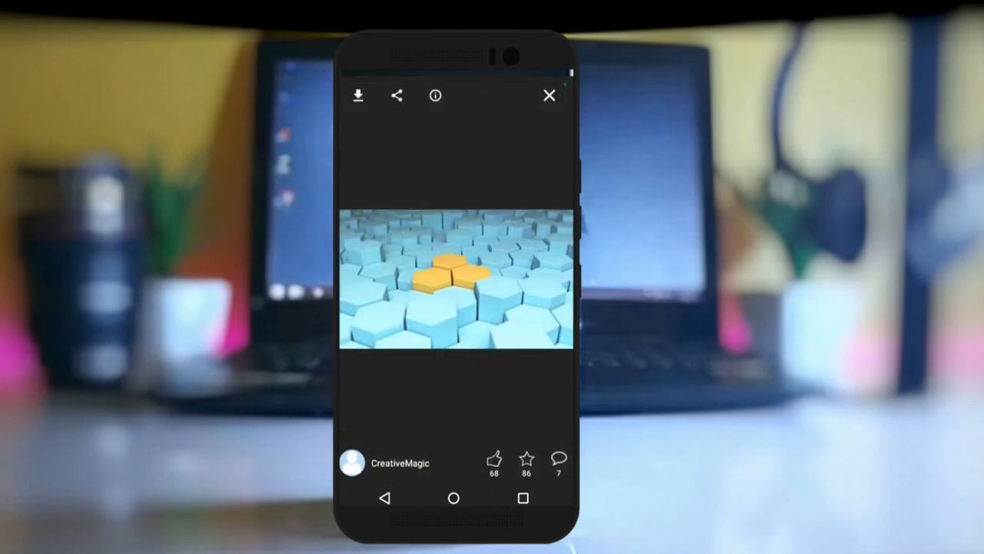
{"action": "left_click", "coordinate": [357, 95]}
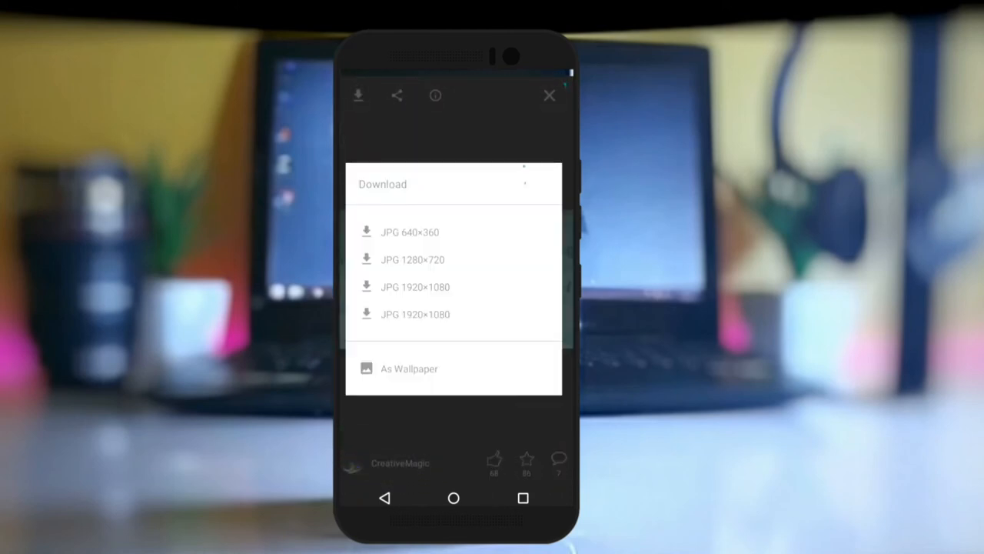
{"action": "left_click", "coordinate": [412, 259]}
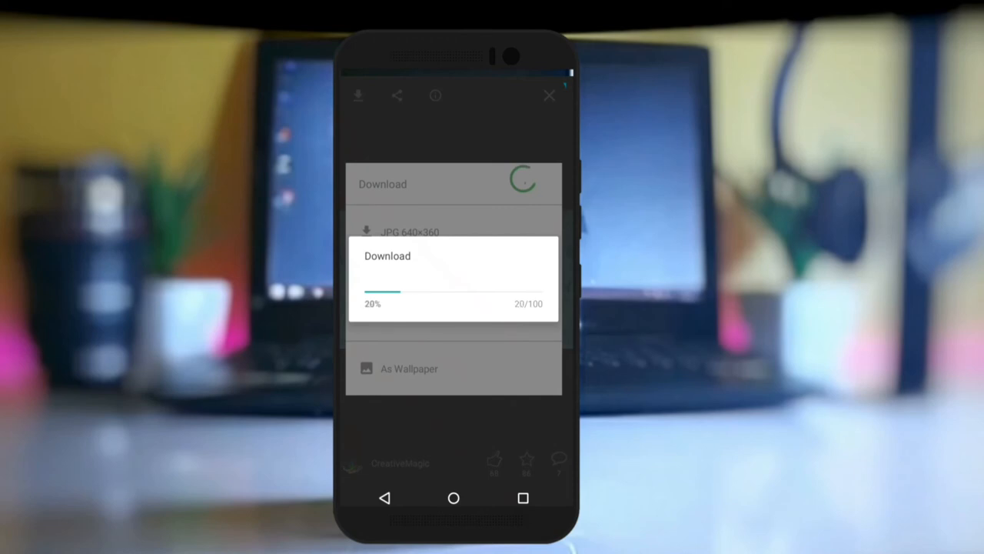